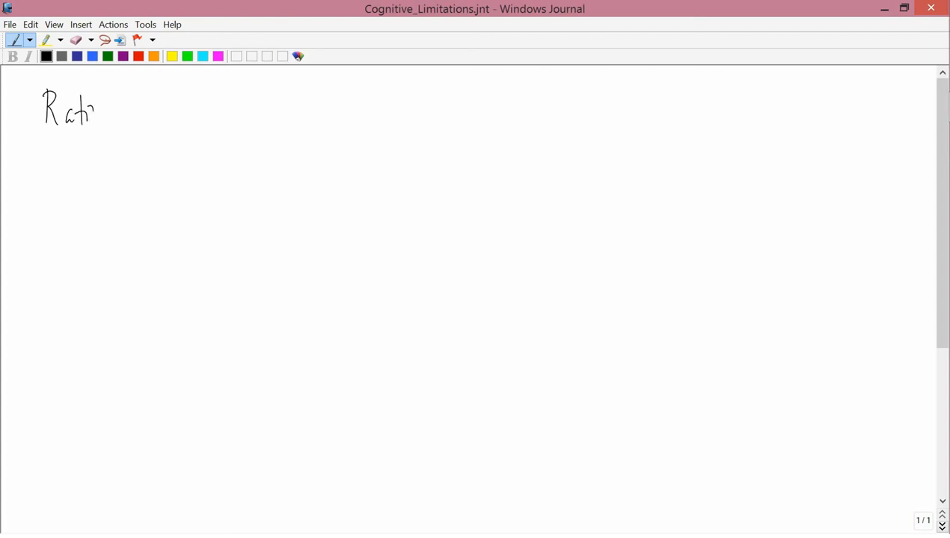
Handwrite the heading 'Rationality' at the top left of the page.
{"action": "left_click_drag", "start_coordinate": [92, 112], "coordinate": [142, 113]}
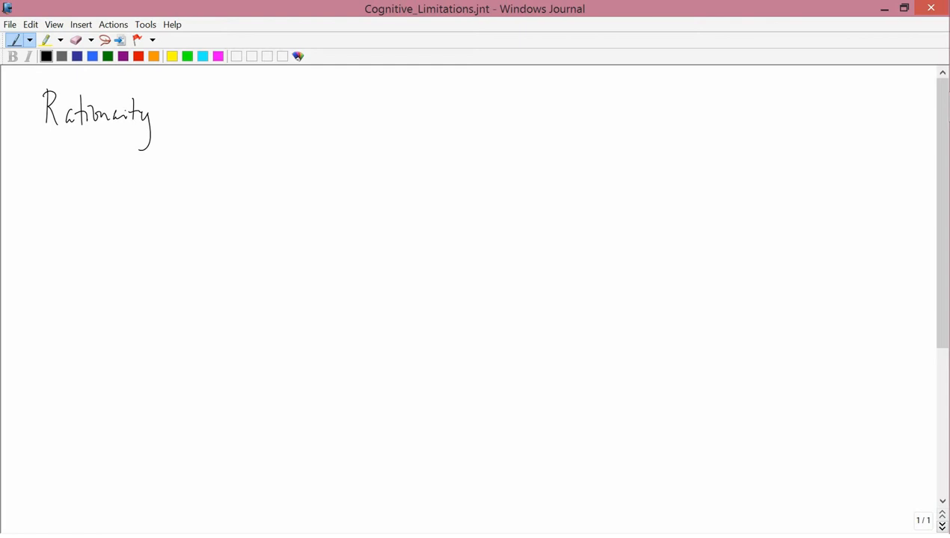
{"action": "left_click_drag", "start_coordinate": [58, 162], "coordinate": [58, 187]}
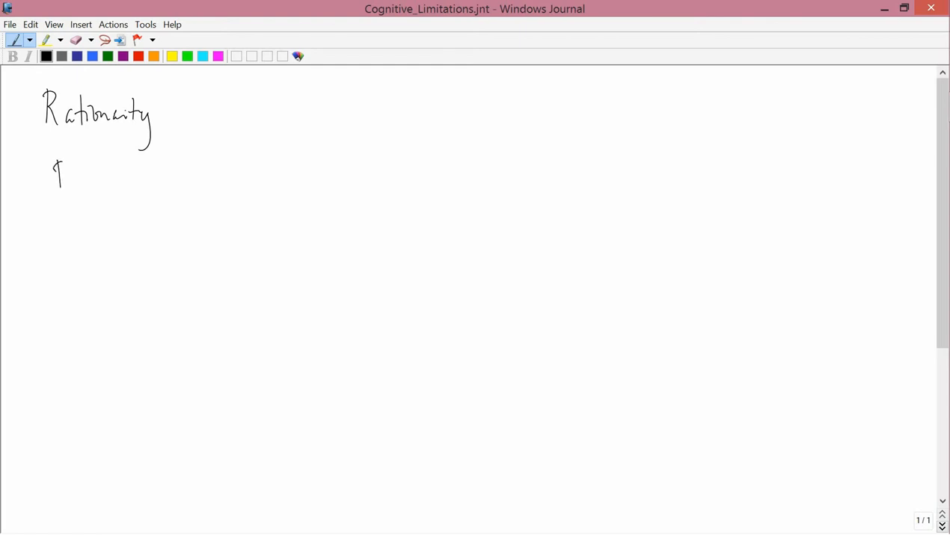
Handwrite 'Baba Shiv' on the line beneath the heading and begin an indented line under it.
{"action": "left_click_drag", "start_coordinate": [52, 172], "coordinate": [117, 179]}
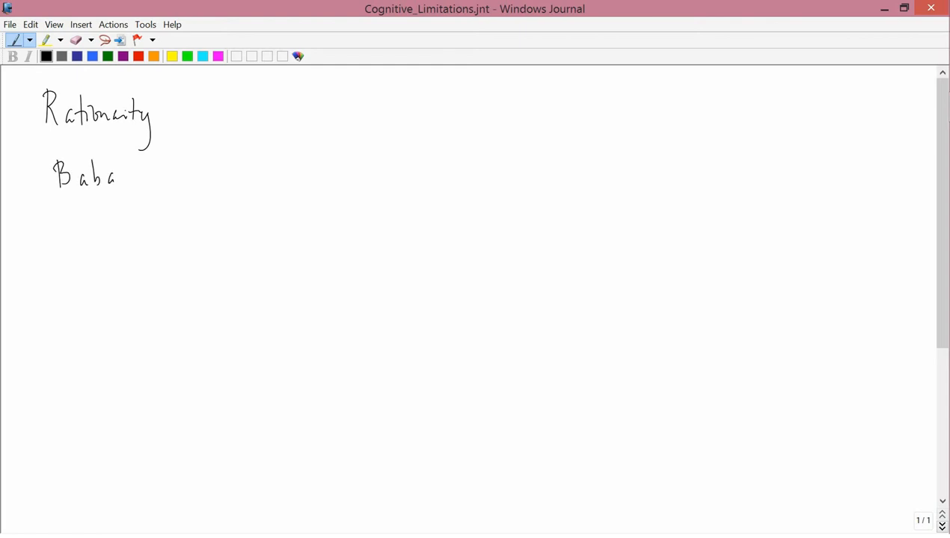
{"action": "left_click_drag", "start_coordinate": [138, 161], "coordinate": [157, 182]}
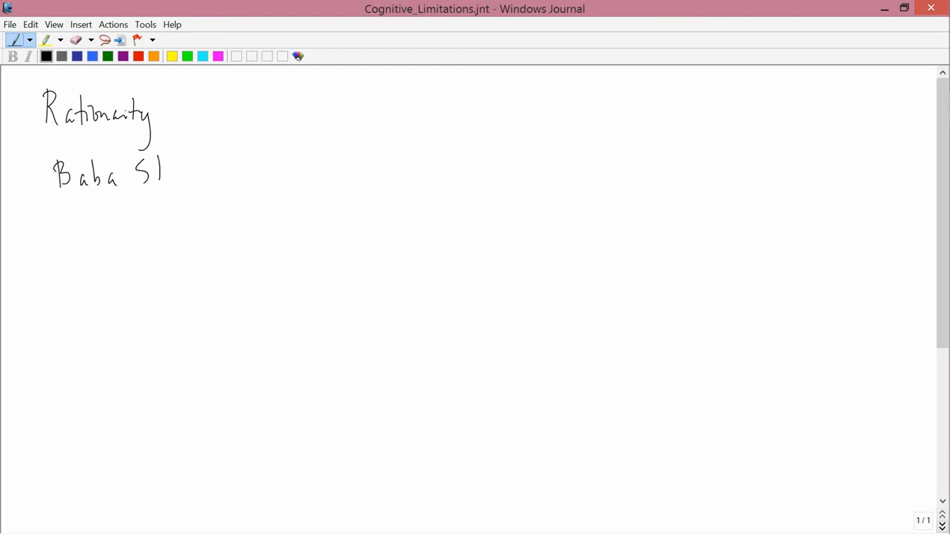
{"action": "left_click_drag", "start_coordinate": [152, 176], "coordinate": [198, 177]}
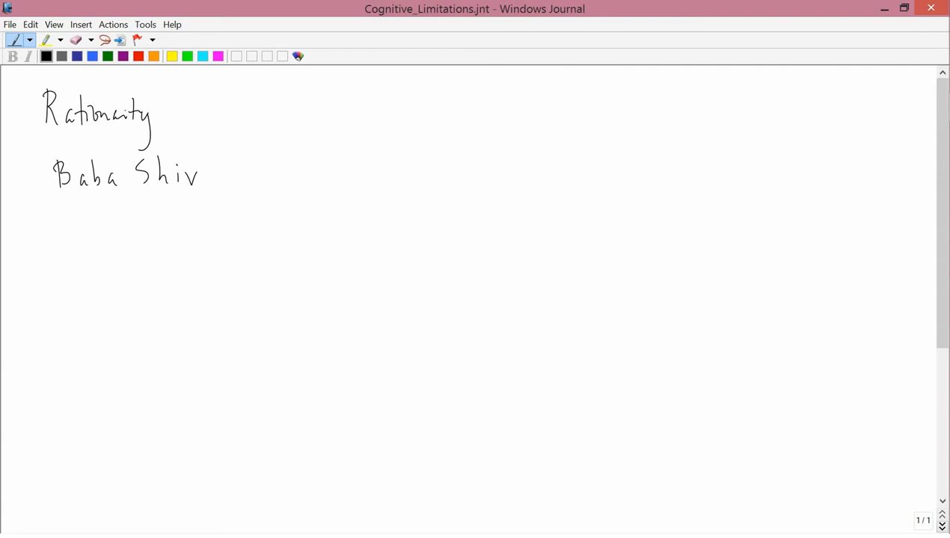
{"action": "left_click_drag", "start_coordinate": [147, 202], "coordinate": [162, 224]}
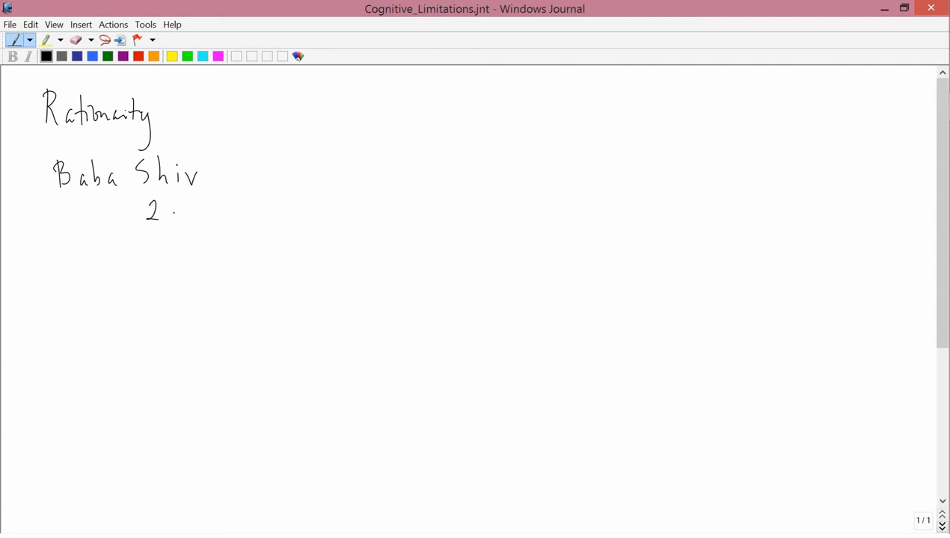
Handwrite '2 digit' and '7 digit' as indented lines under Baba Shiv.
{"action": "left_click_drag", "start_coordinate": [168, 213], "coordinate": [209, 217]}
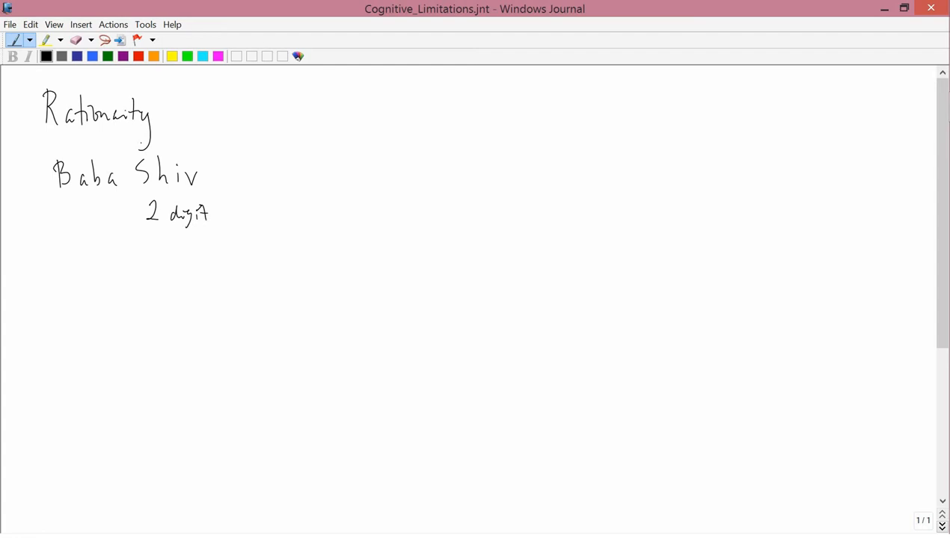
{"action": "left_click_drag", "start_coordinate": [149, 255], "coordinate": [187, 255]}
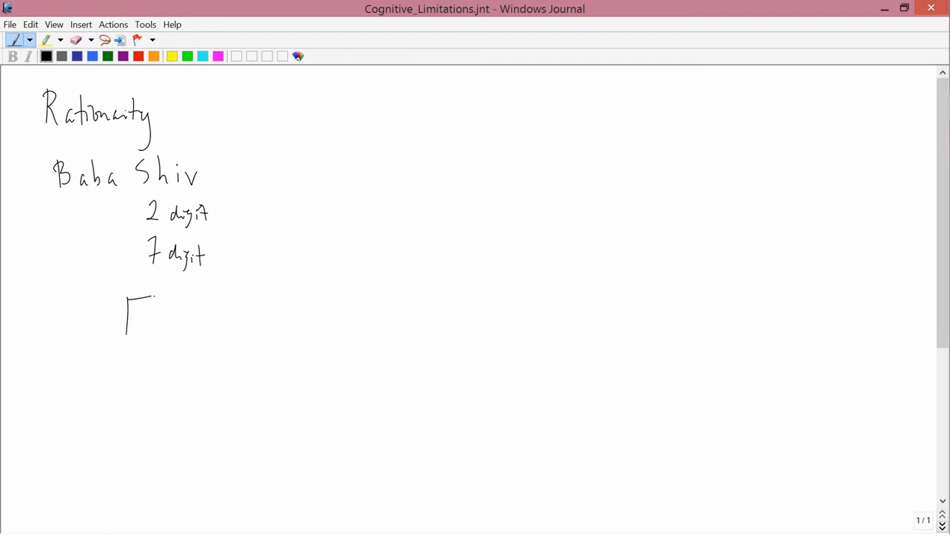
Sketch two rooms labelled 1 and 2 joined by an arrowed corridor, with 'chocolate cake' below.
{"action": "left_click_drag", "start_coordinate": [155, 299], "coordinate": [152, 352]}
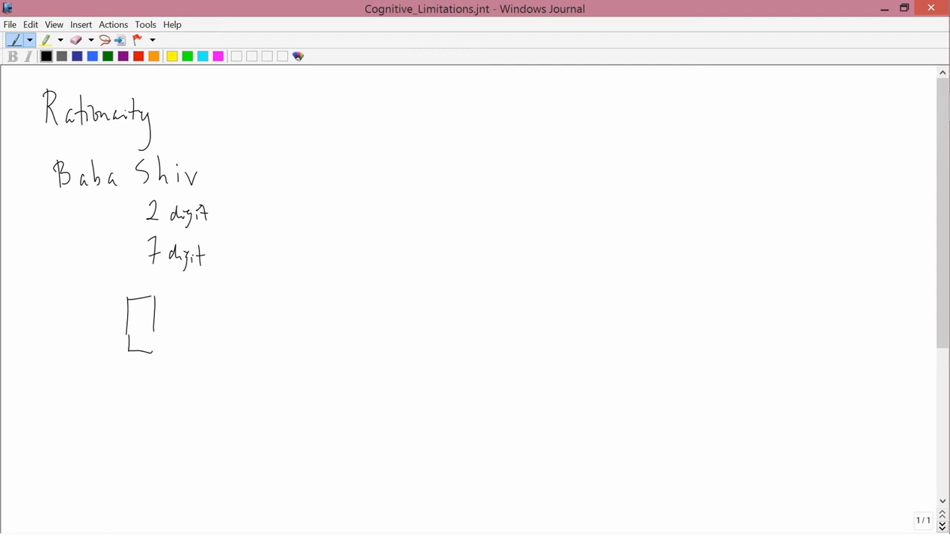
{"action": "left_click_drag", "start_coordinate": [157, 341], "coordinate": [266, 341]}
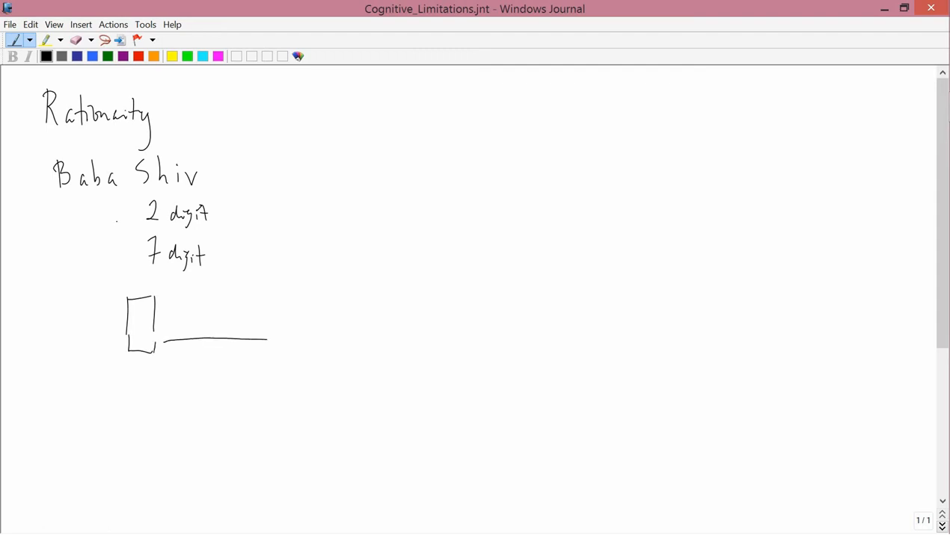
{"action": "left_click_drag", "start_coordinate": [153, 327], "coordinate": [266, 328]}
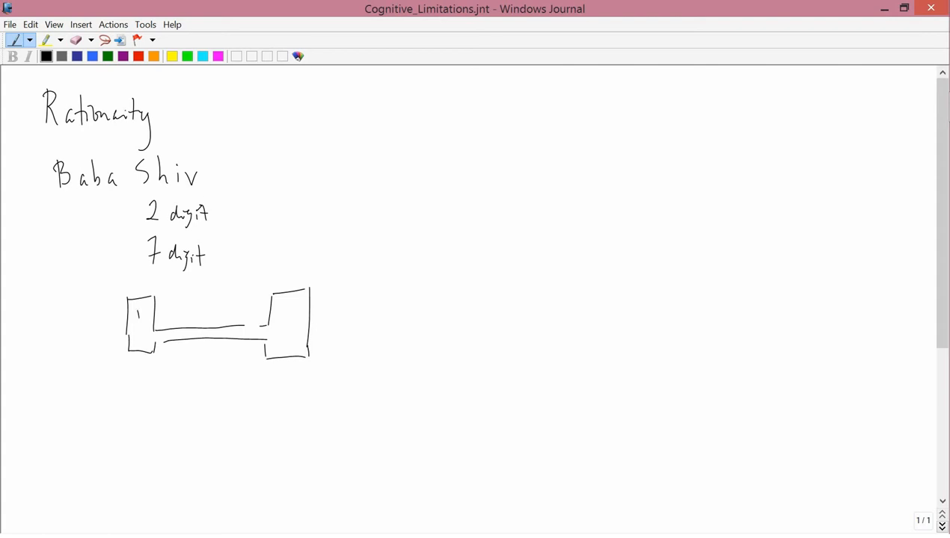
{"action": "left_click_drag", "start_coordinate": [293, 305], "coordinate": [302, 305]}
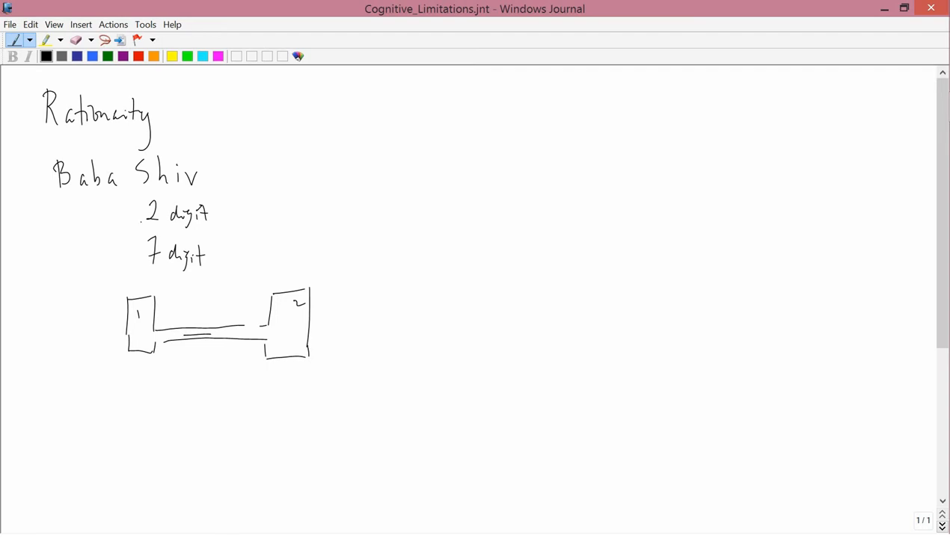
{"action": "left_click_drag", "start_coordinate": [165, 336], "coordinate": [213, 335]}
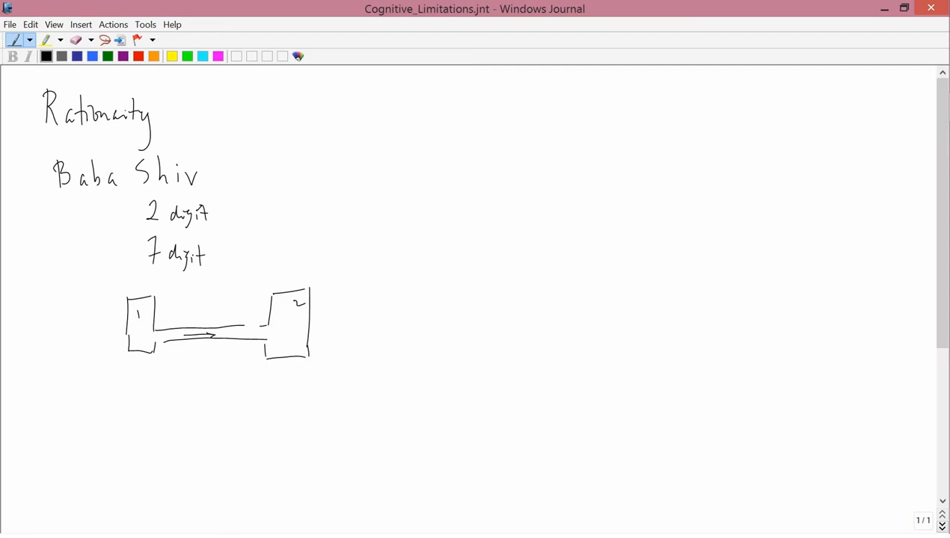
{"action": "left_click_drag", "start_coordinate": [221, 389], "coordinate": [227, 381]}
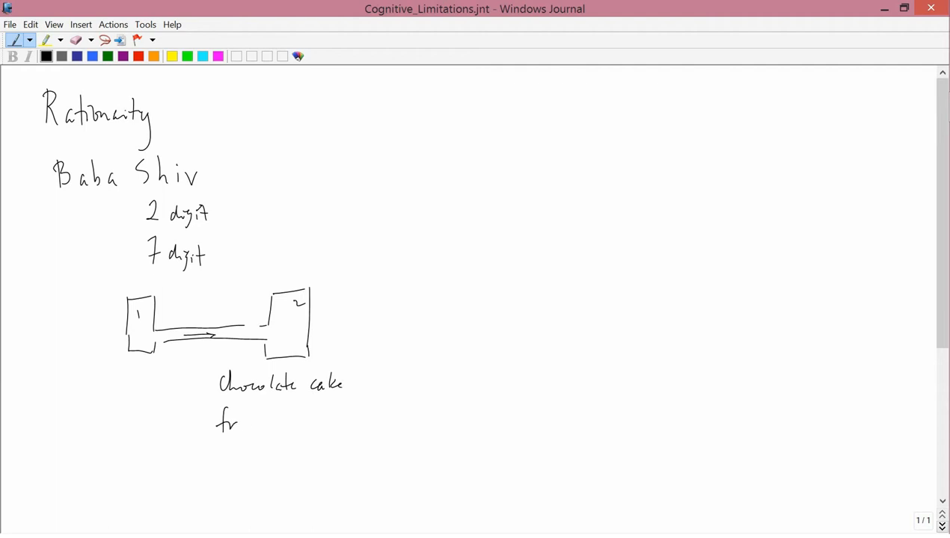
Handwrite 'fruit salad' under chocolate cake and mark the options with an arrow.
{"action": "left_click_drag", "start_coordinate": [239, 422], "coordinate": [292, 421]}
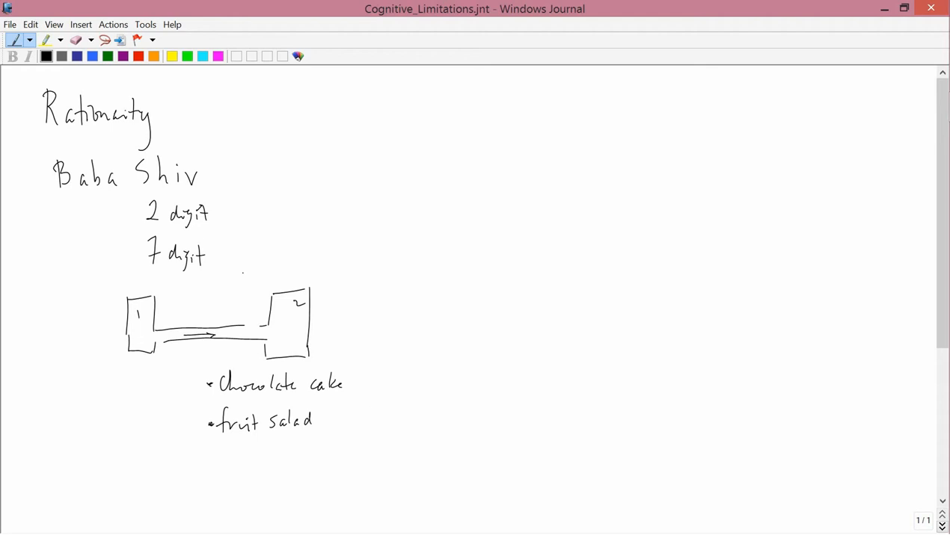
{"action": "left_click_drag", "start_coordinate": [419, 410], "coordinate": [346, 417]}
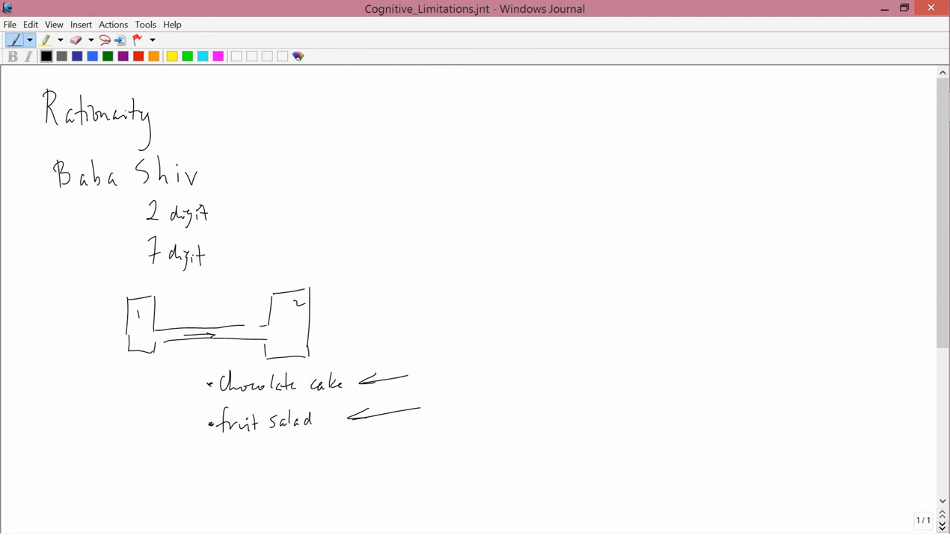
Write 'limbic system' beside 2 digit and begin 'prefrontal' beside 7 digit.
{"action": "left_click", "coordinate": [239, 132]}
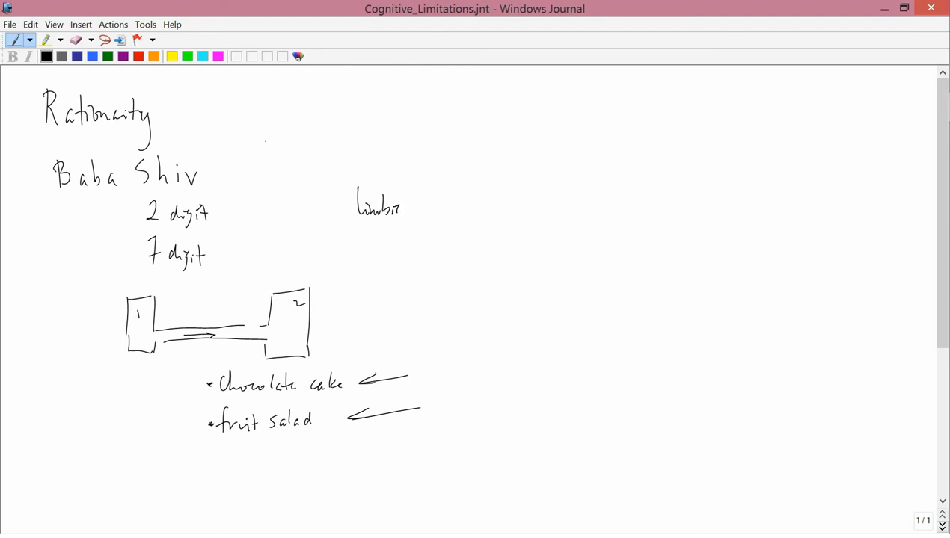
{"action": "left_click_drag", "start_coordinate": [404, 206], "coordinate": [441, 210]}
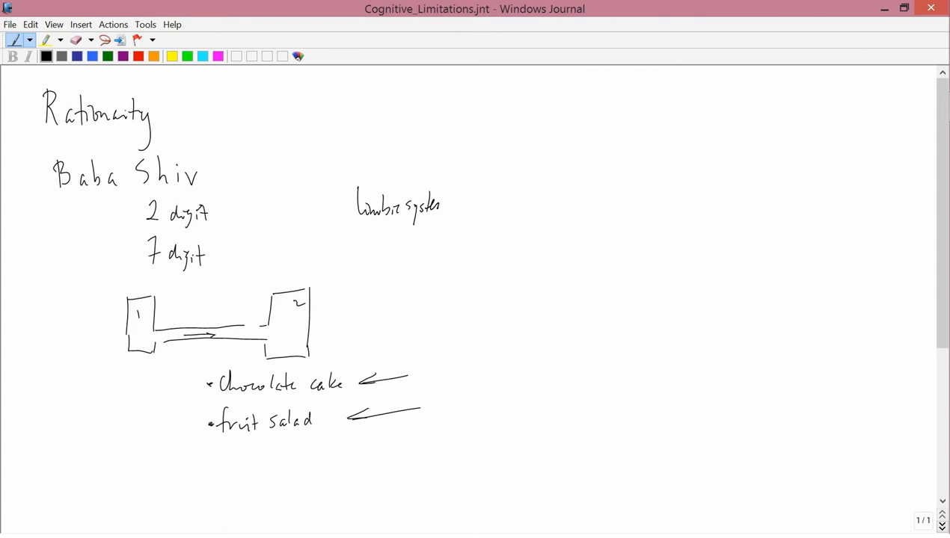
{"action": "left_click_drag", "start_coordinate": [418, 208], "coordinate": [449, 207]}
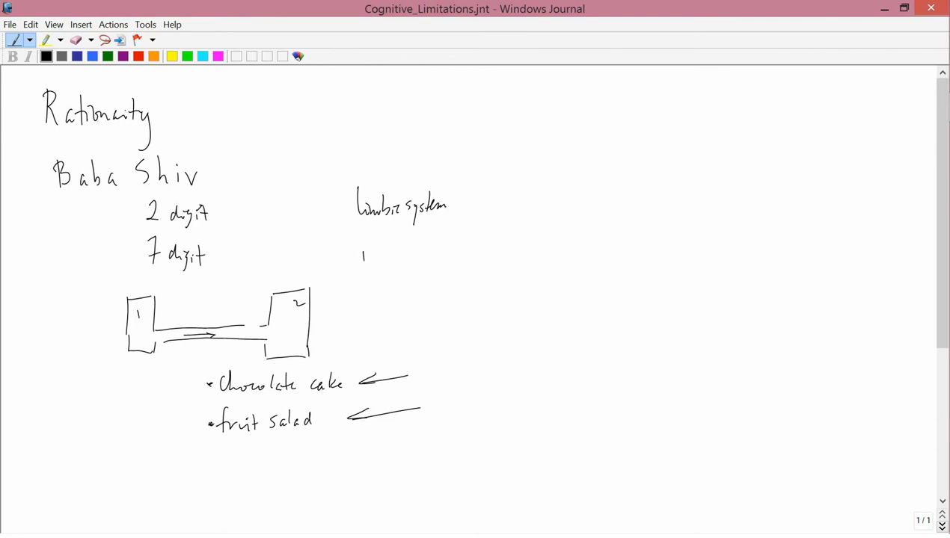
{"action": "left_click_drag", "start_coordinate": [359, 257], "coordinate": [412, 257]}
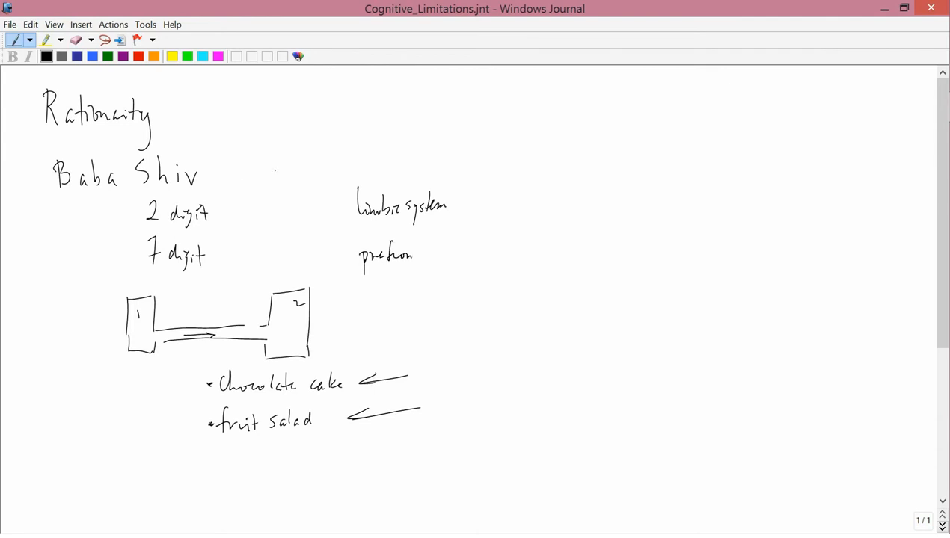
{"action": "left_click_drag", "start_coordinate": [410, 254], "coordinate": [462, 252]}
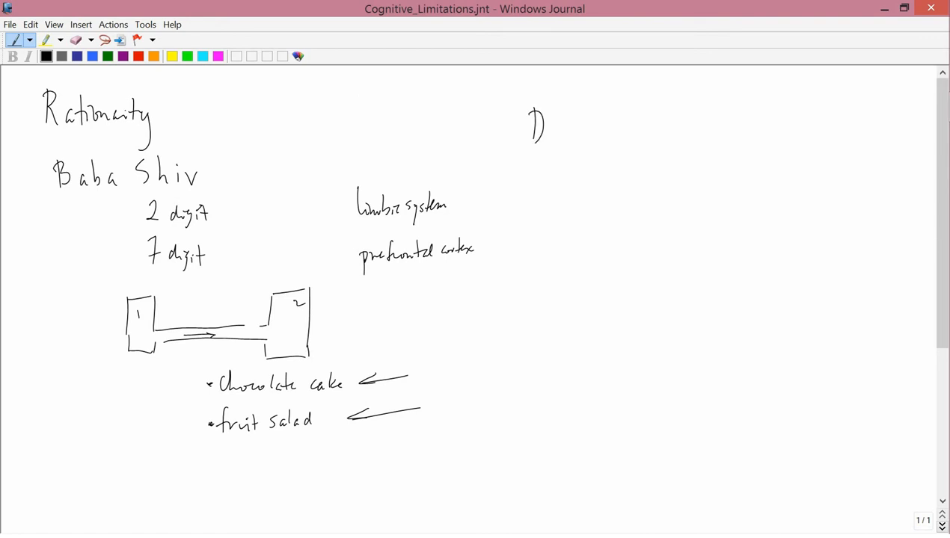
Handwrite 'Daniel Gilbert, Harvard' as a heading at the top right of the page.
{"action": "left_click_drag", "start_coordinate": [538, 123], "coordinate": [591, 135]}
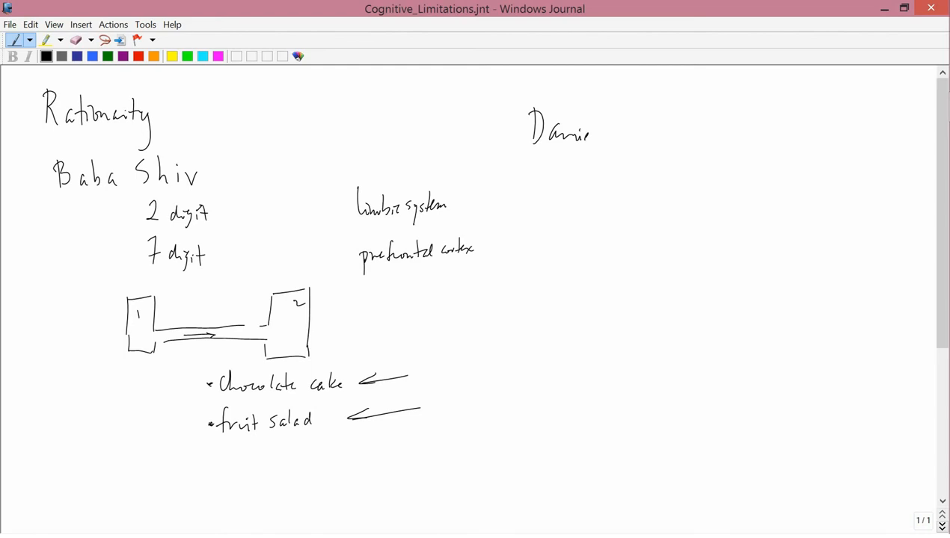
{"action": "left_click_drag", "start_coordinate": [591, 135], "coordinate": [636, 134]}
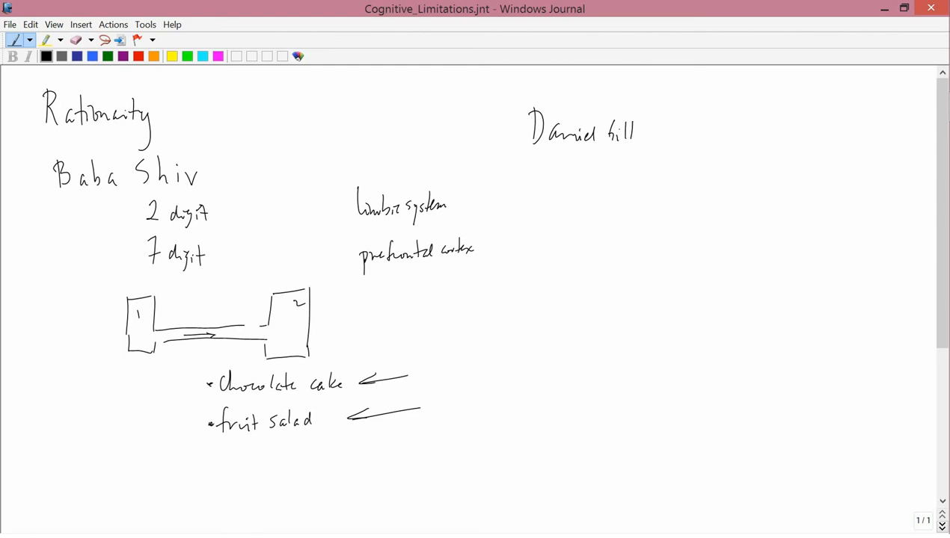
{"action": "left_click_drag", "start_coordinate": [634, 133], "coordinate": [658, 135]}
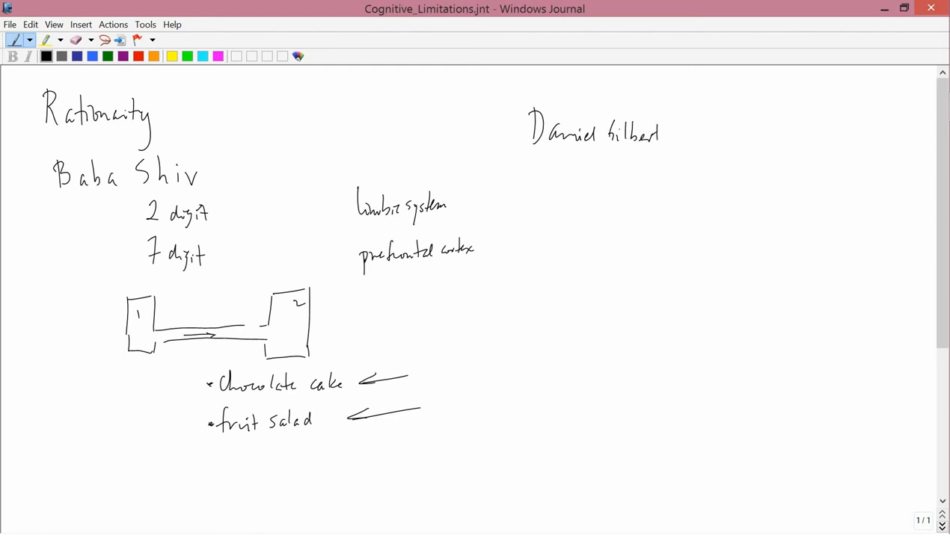
{"action": "left_click_drag", "start_coordinate": [666, 135], "coordinate": [703, 135]}
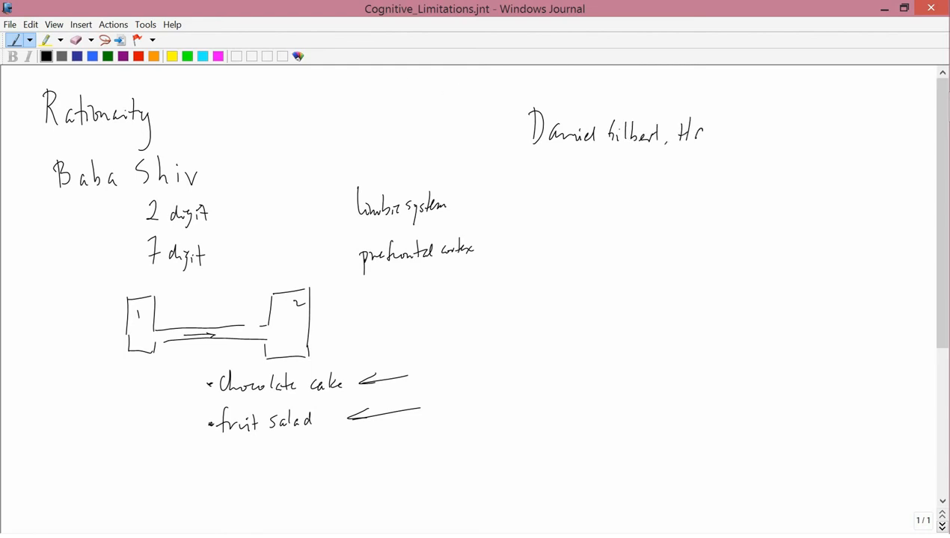
{"action": "left_click_drag", "start_coordinate": [703, 133], "coordinate": [751, 133]}
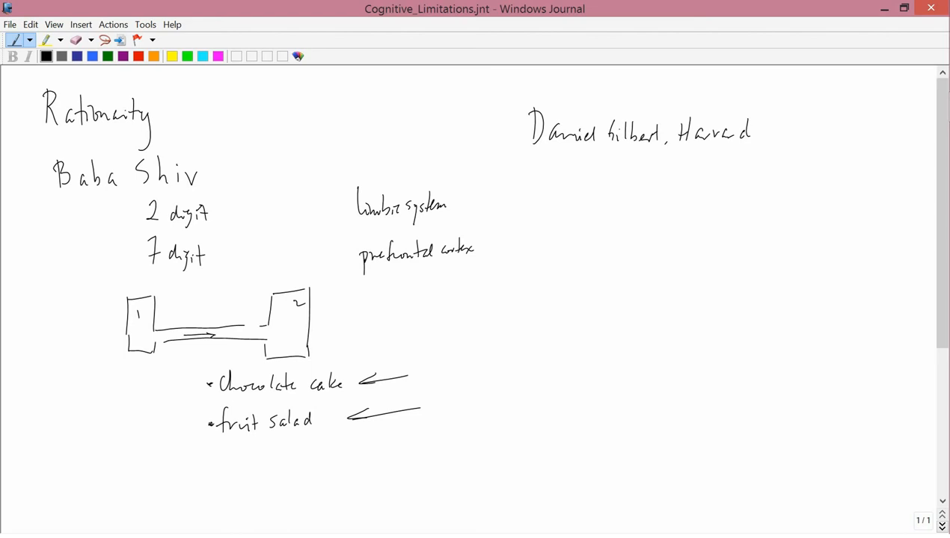
{"action": "left_click_drag", "start_coordinate": [617, 183], "coordinate": [621, 201]}
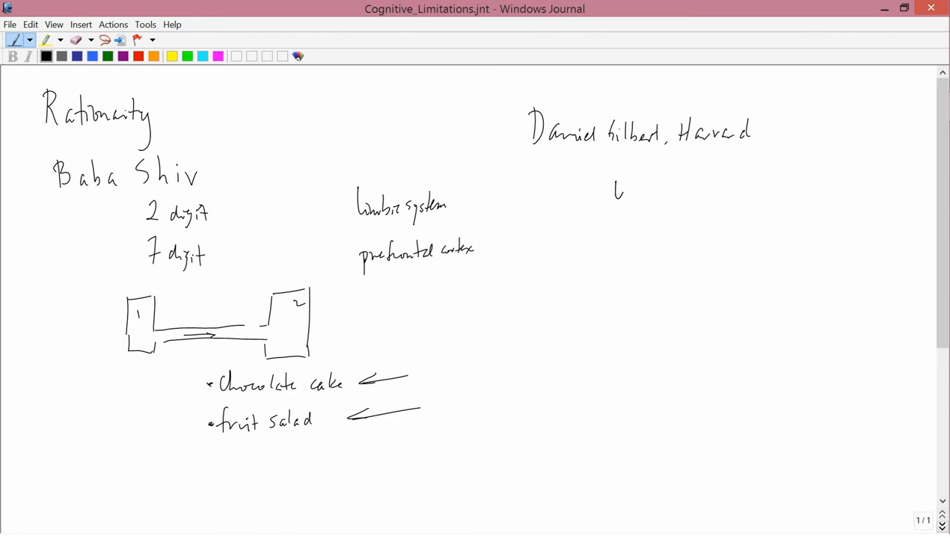
Write 'u(x, y) ?' beneath the Daniel Gilbert heading.
{"action": "left_click_drag", "start_coordinate": [621, 194], "coordinate": [670, 202]}
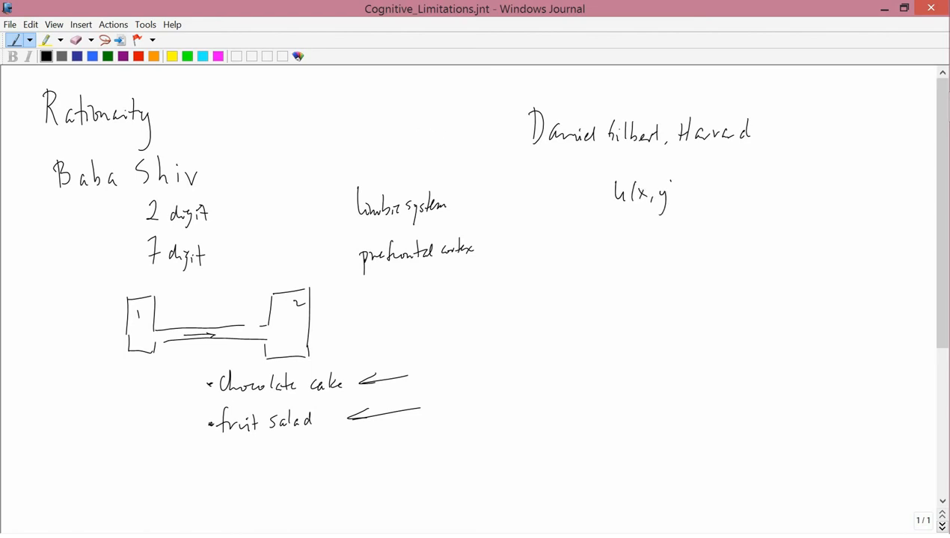
{"action": "left_click_drag", "start_coordinate": [670, 182], "coordinate": [676, 210]}
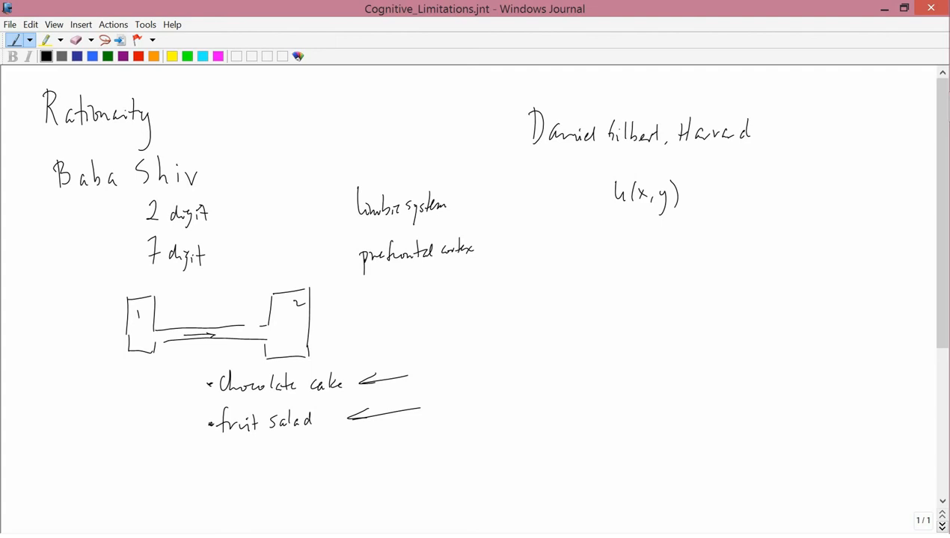
{"action": "left_click_drag", "start_coordinate": [695, 183], "coordinate": [706, 202]}
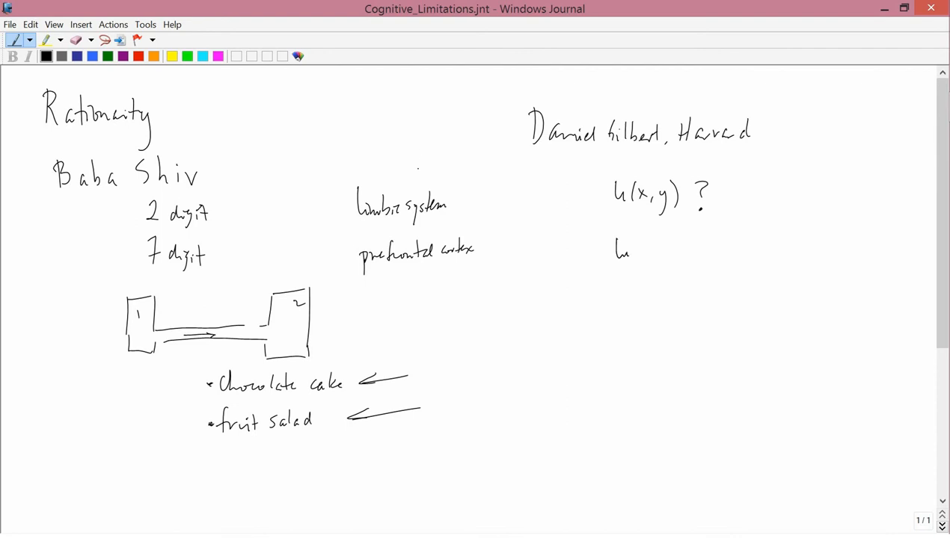
Handwrite 'lottery winner : u↑↑ ?' below u(x, y).
{"action": "left_click_drag", "start_coordinate": [629, 255], "coordinate": [659, 262]}
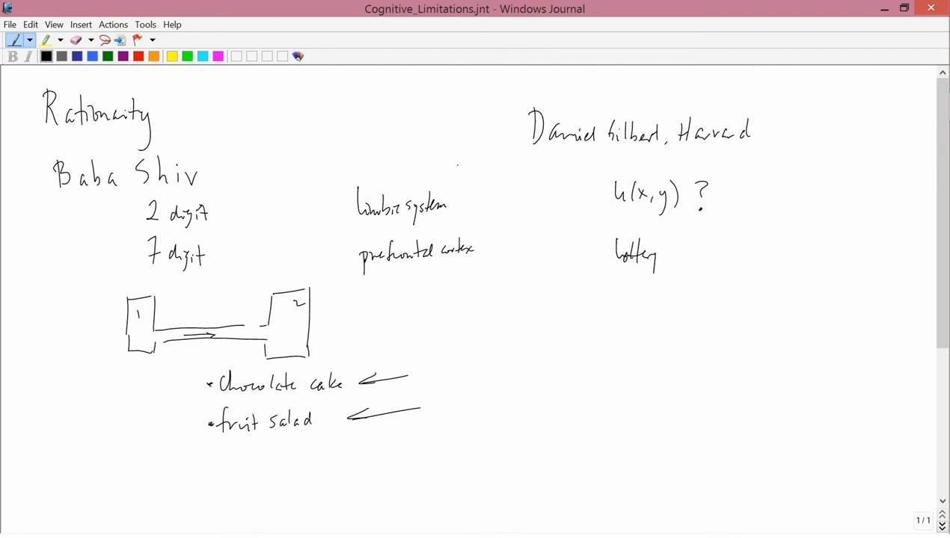
{"action": "left_click_drag", "start_coordinate": [666, 254], "coordinate": [715, 255]}
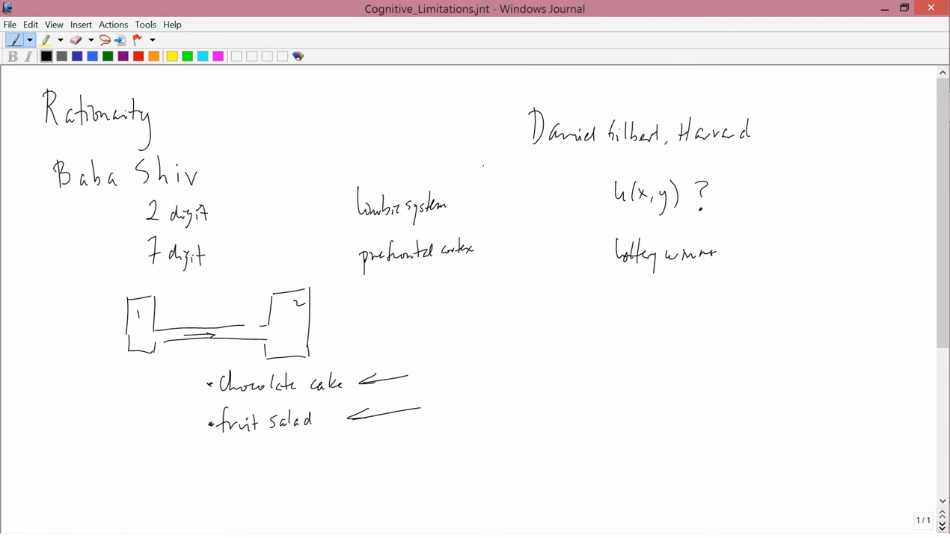
{"action": "left_click_drag", "start_coordinate": [730, 252], "coordinate": [763, 251]}
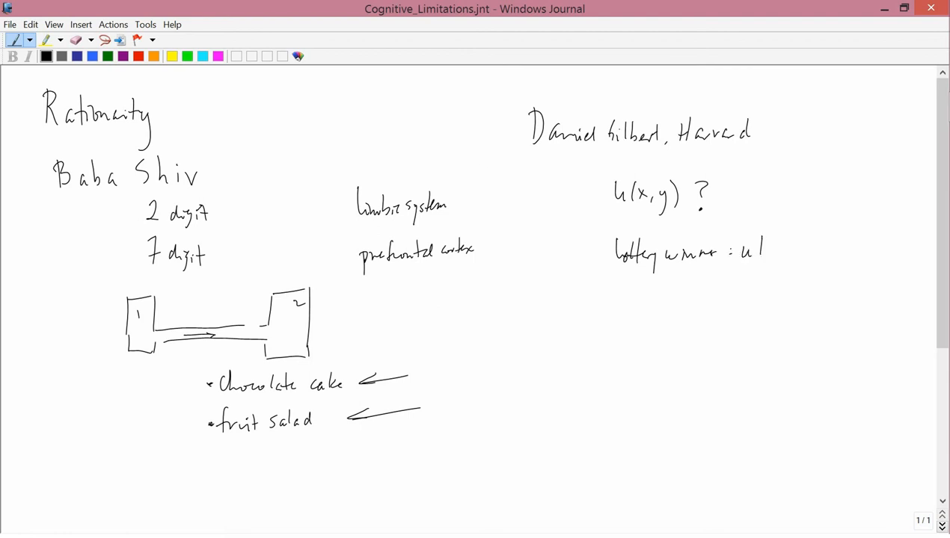
{"action": "left_click_drag", "start_coordinate": [757, 255], "coordinate": [775, 243]}
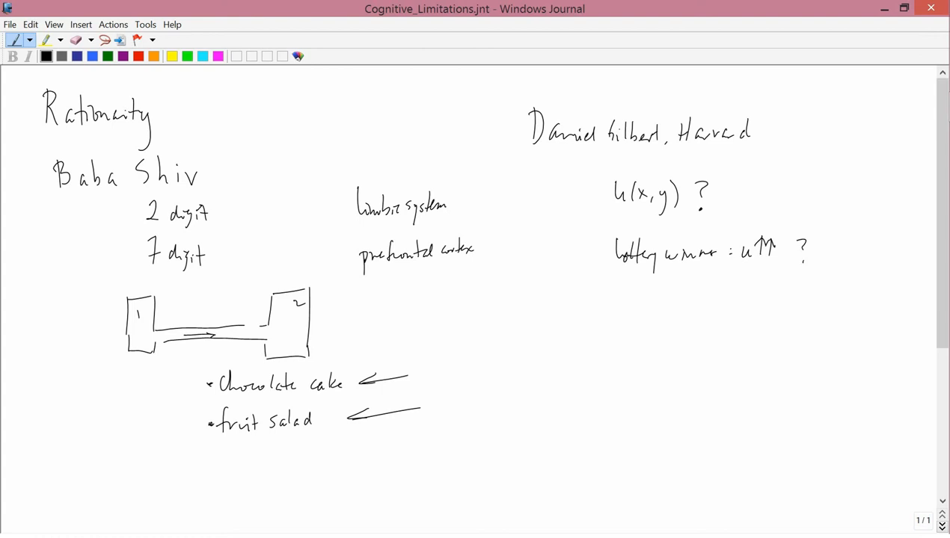
{"action": "left_click_drag", "start_coordinate": [613, 292], "coordinate": [643, 296]}
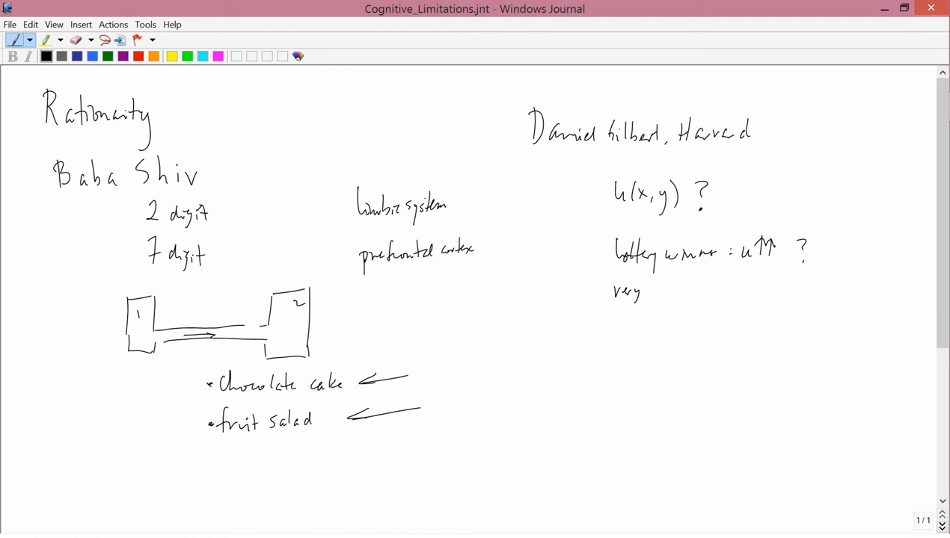
Handwrite 'very ill : u↓↓ ?' beneath the lottery winner line.
{"action": "left_click_drag", "start_coordinate": [643, 291], "coordinate": [662, 292]}
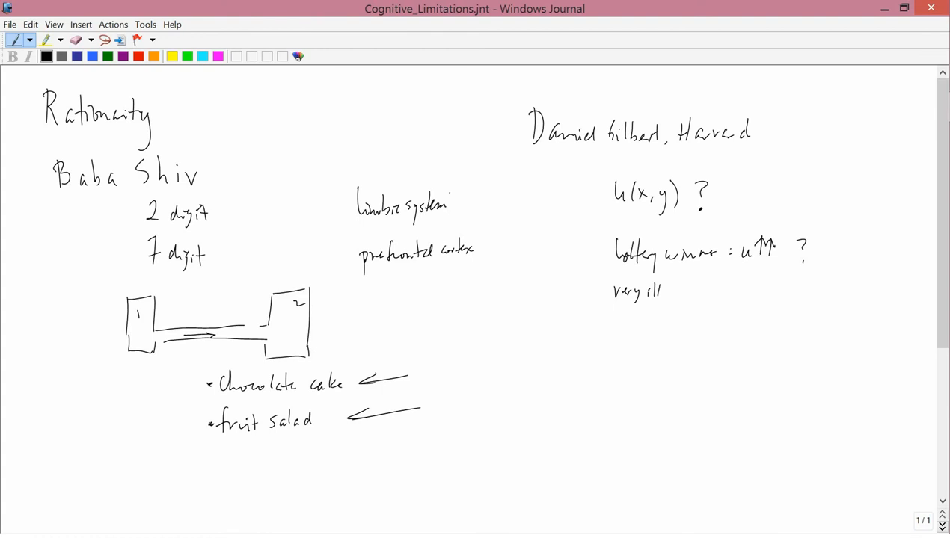
{"action": "left_click_drag", "start_coordinate": [676, 291], "coordinate": [721, 291]}
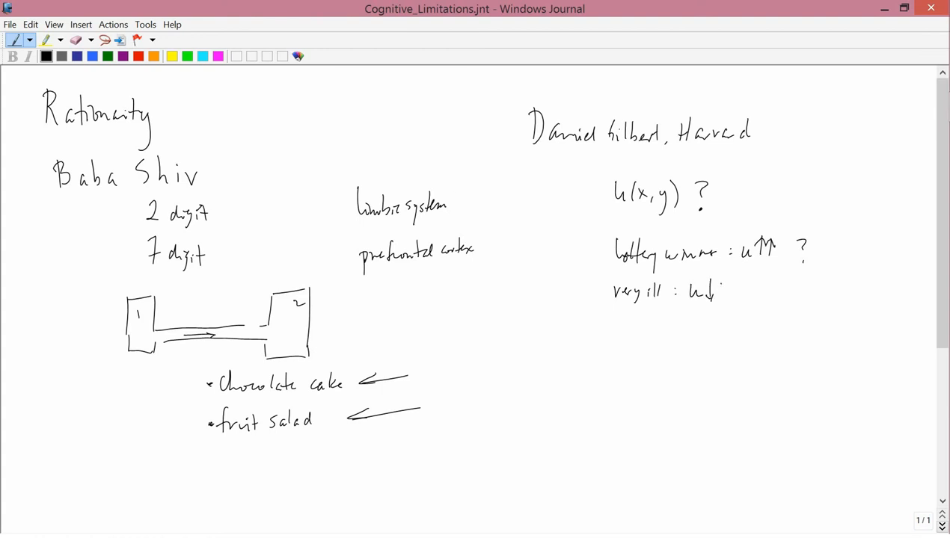
{"action": "left_click_drag", "start_coordinate": [715, 292], "coordinate": [725, 298]}
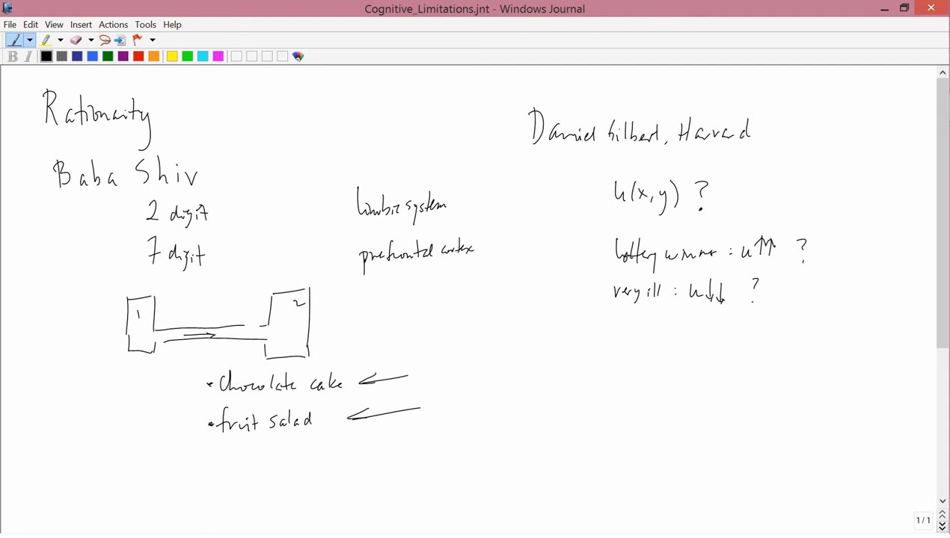
{"action": "left_click_drag", "start_coordinate": [619, 170], "coordinate": [646, 167]}
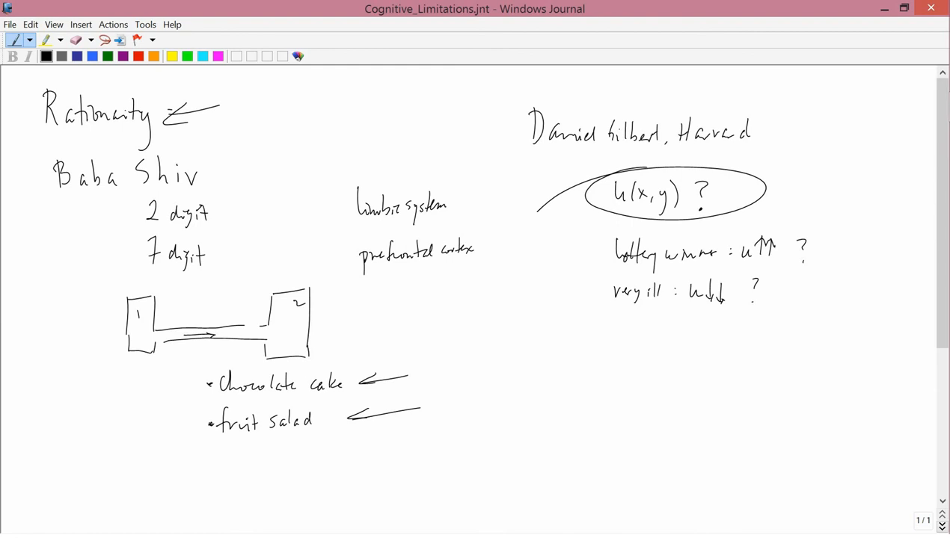
Circle the "u(x,y) ?" expression with a curved pen stroke to emphasise it.
{"action": "left_click_drag", "start_coordinate": [537, 332], "coordinate": [553, 351]}
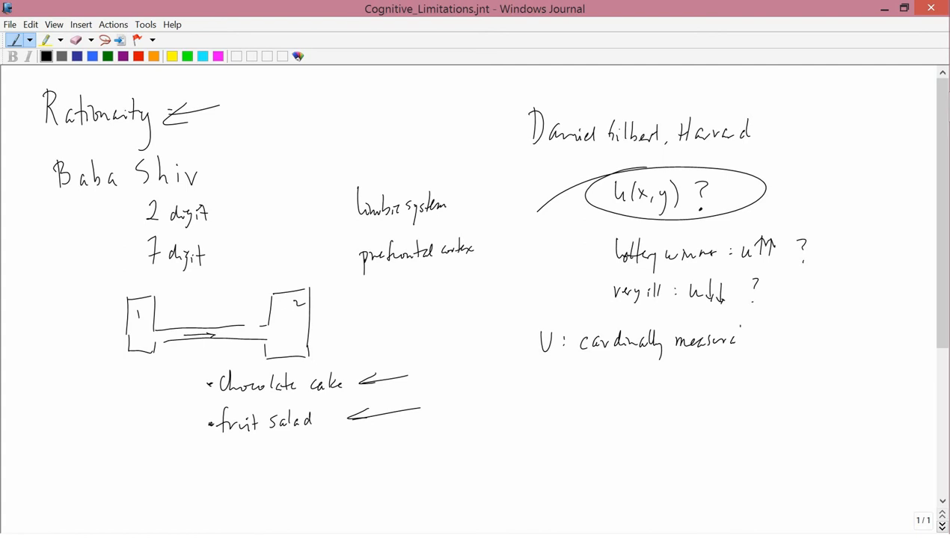
Handwrite "U : cardinally measurable ?", "ordinally measurable ?" below it, and jot u=2, u=3 beside.
{"action": "left_click_drag", "start_coordinate": [740, 341], "coordinate": [785, 341]}
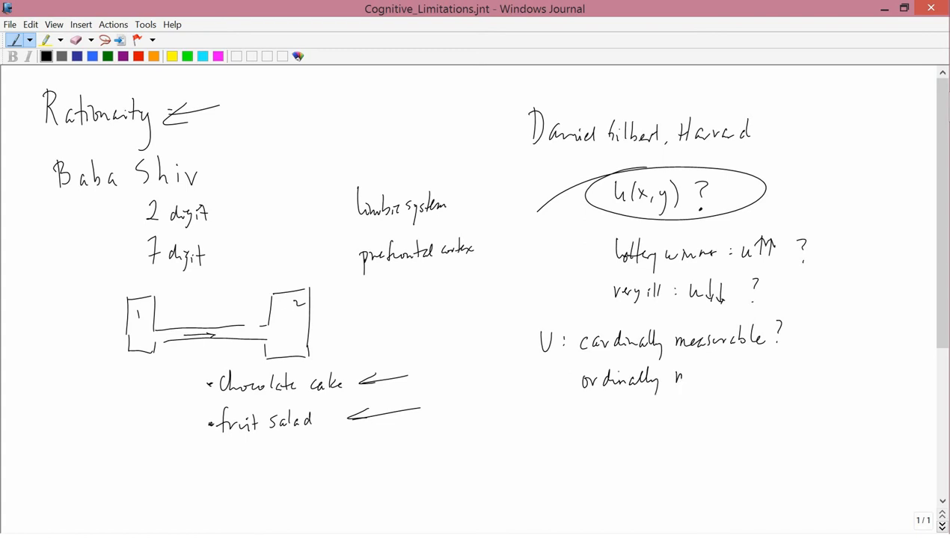
{"action": "left_click_drag", "start_coordinate": [676, 381], "coordinate": [741, 377]}
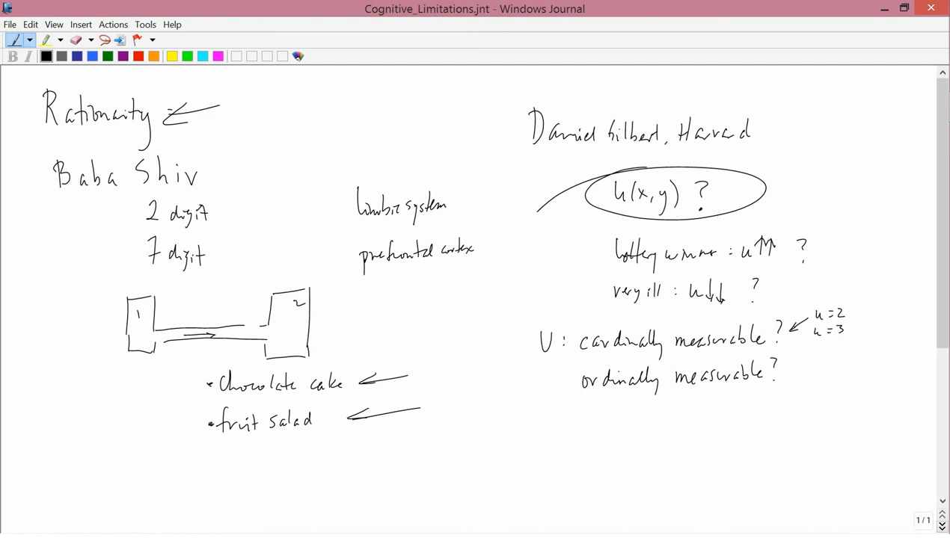
{"action": "left_click_drag", "start_coordinate": [733, 410], "coordinate": [733, 431]}
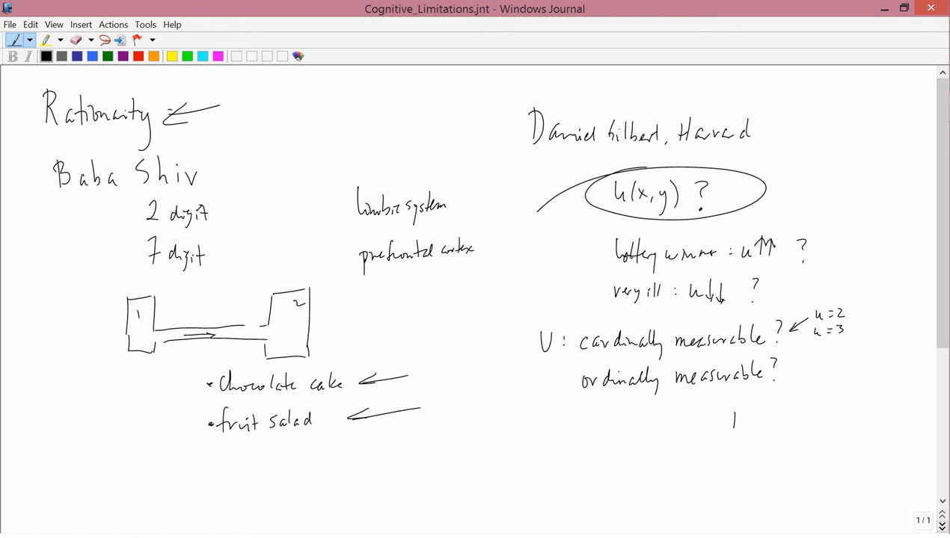
Handwrite the temperature example T₁ = 32°F = 0°C and T₂ = 64°F = ?°C at lower right.
{"action": "left_click_drag", "start_coordinate": [730, 419], "coordinate": [751, 419]}
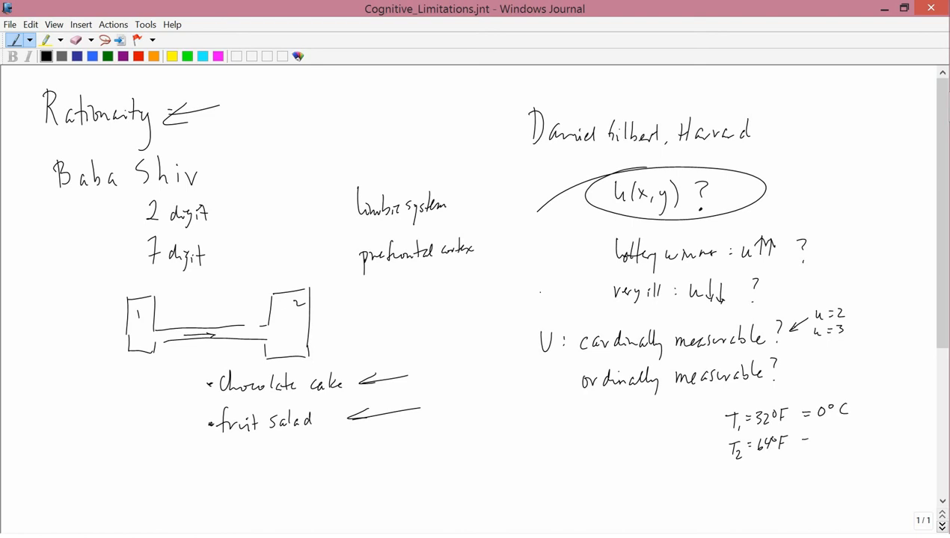
{"action": "left_click", "coordinate": [822, 441]}
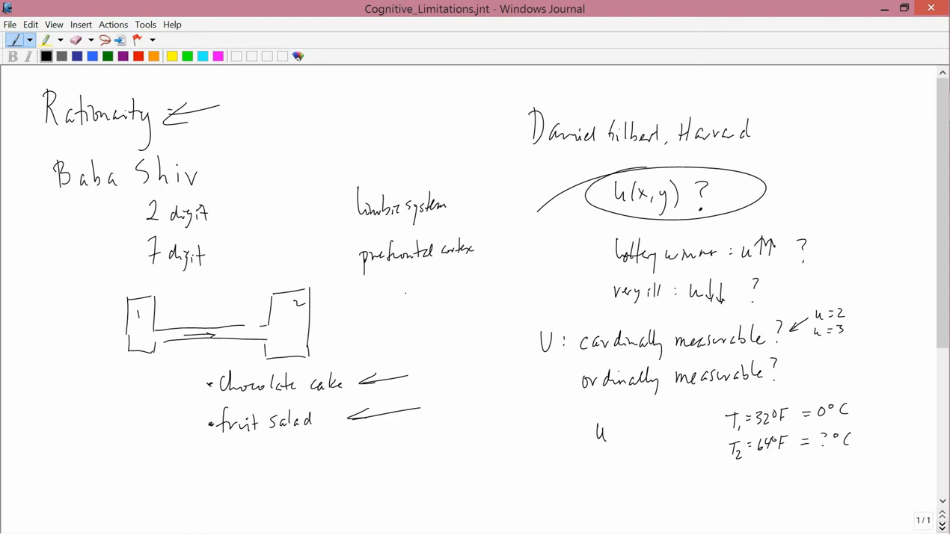
Handwrite the utility comparison u₁ > u₂ beside the temperature example.
{"action": "left_click_drag", "start_coordinate": [599, 433], "coordinate": [651, 433]}
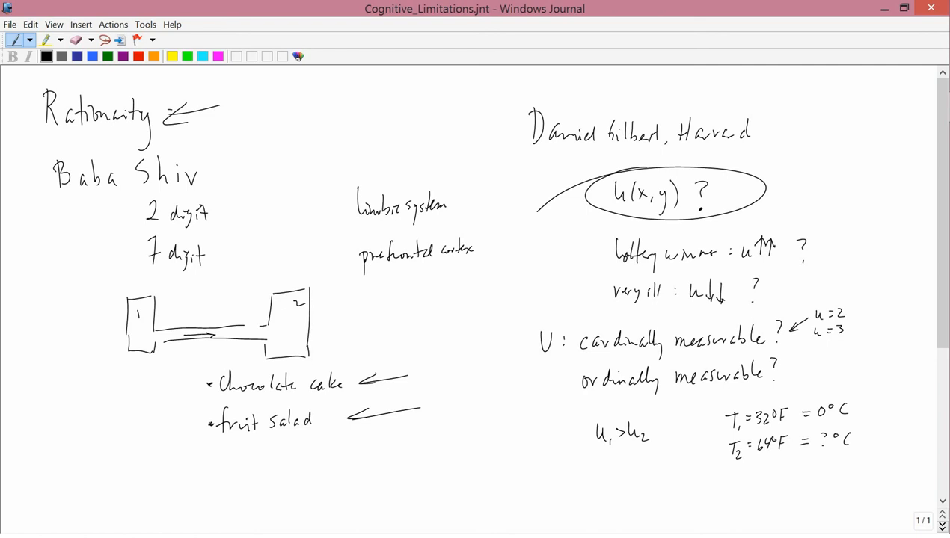
{"action": "left_click_drag", "start_coordinate": [778, 374], "coordinate": [808, 366]}
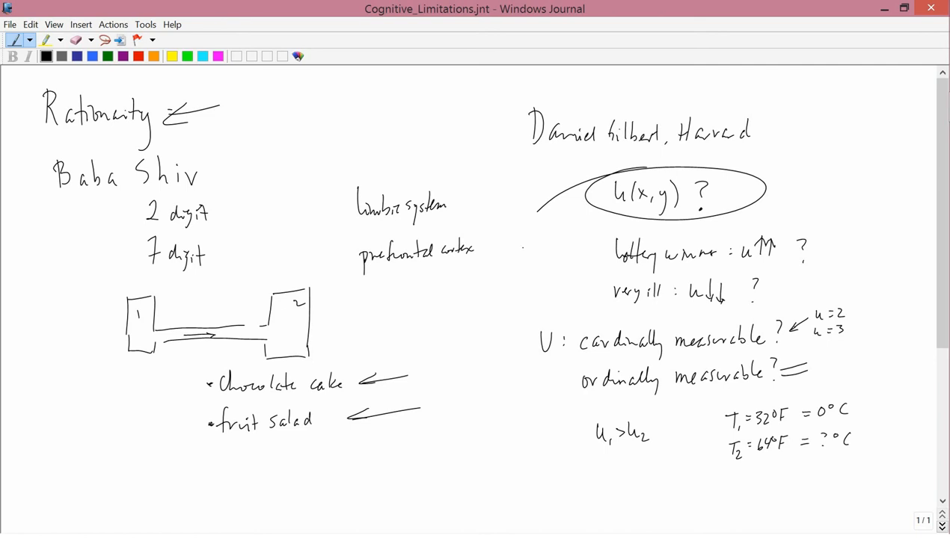